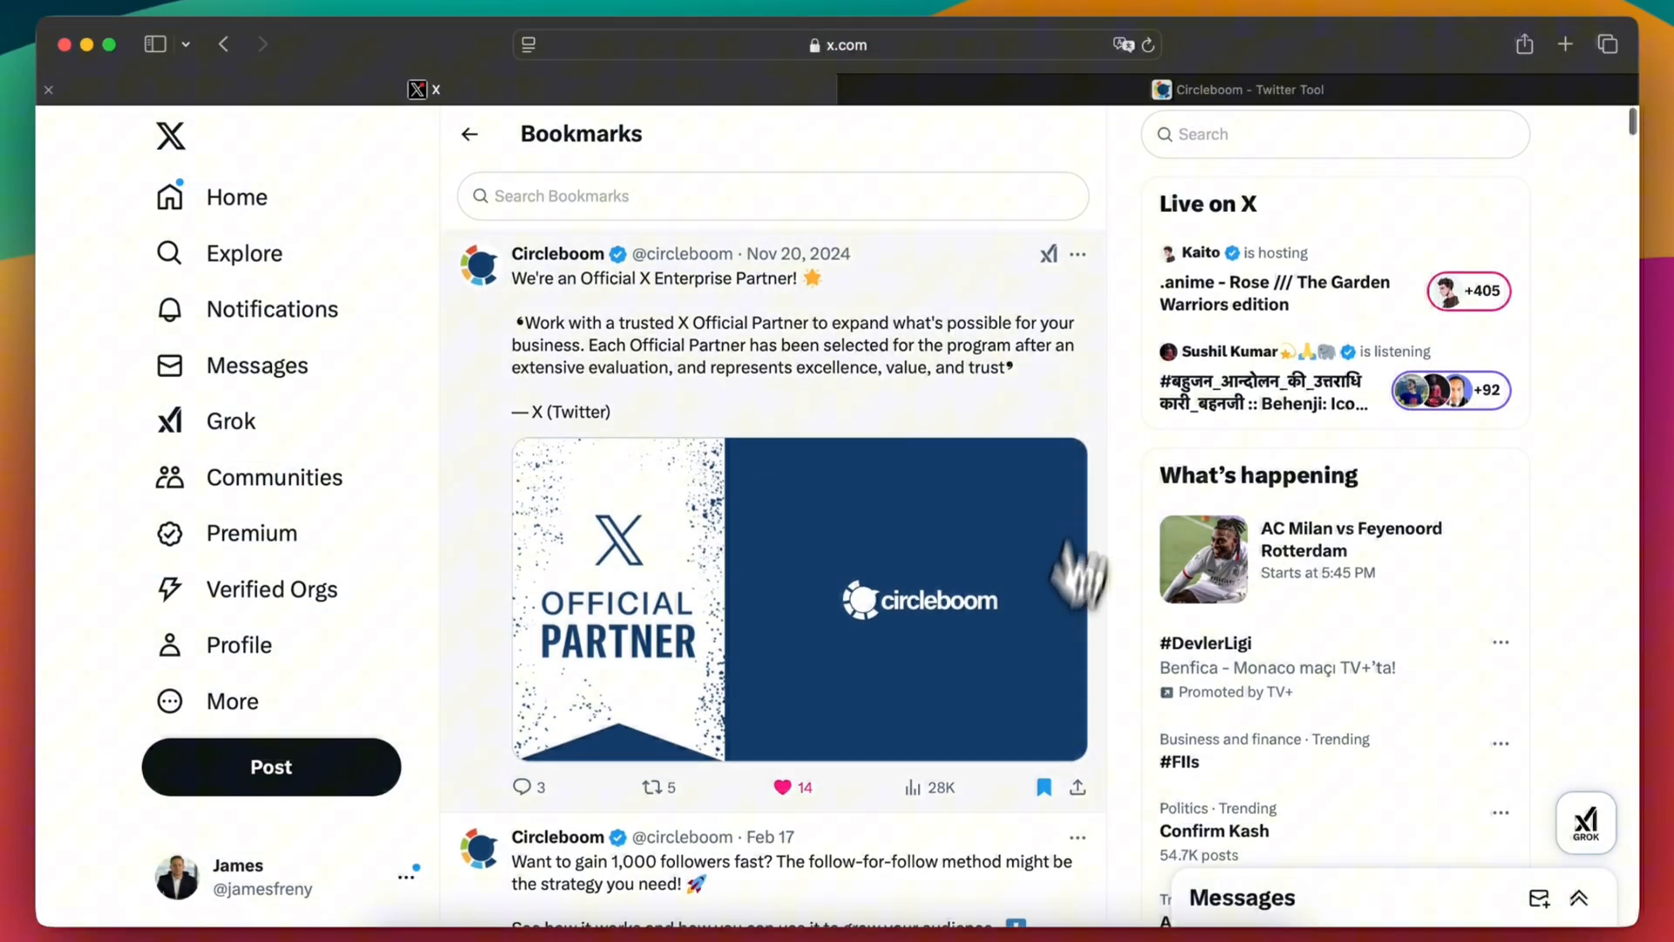
# - Unbookmark the Circleboom partner post, the follow-for-follow post and the photo post on X
pyautogui.click(1045, 787)
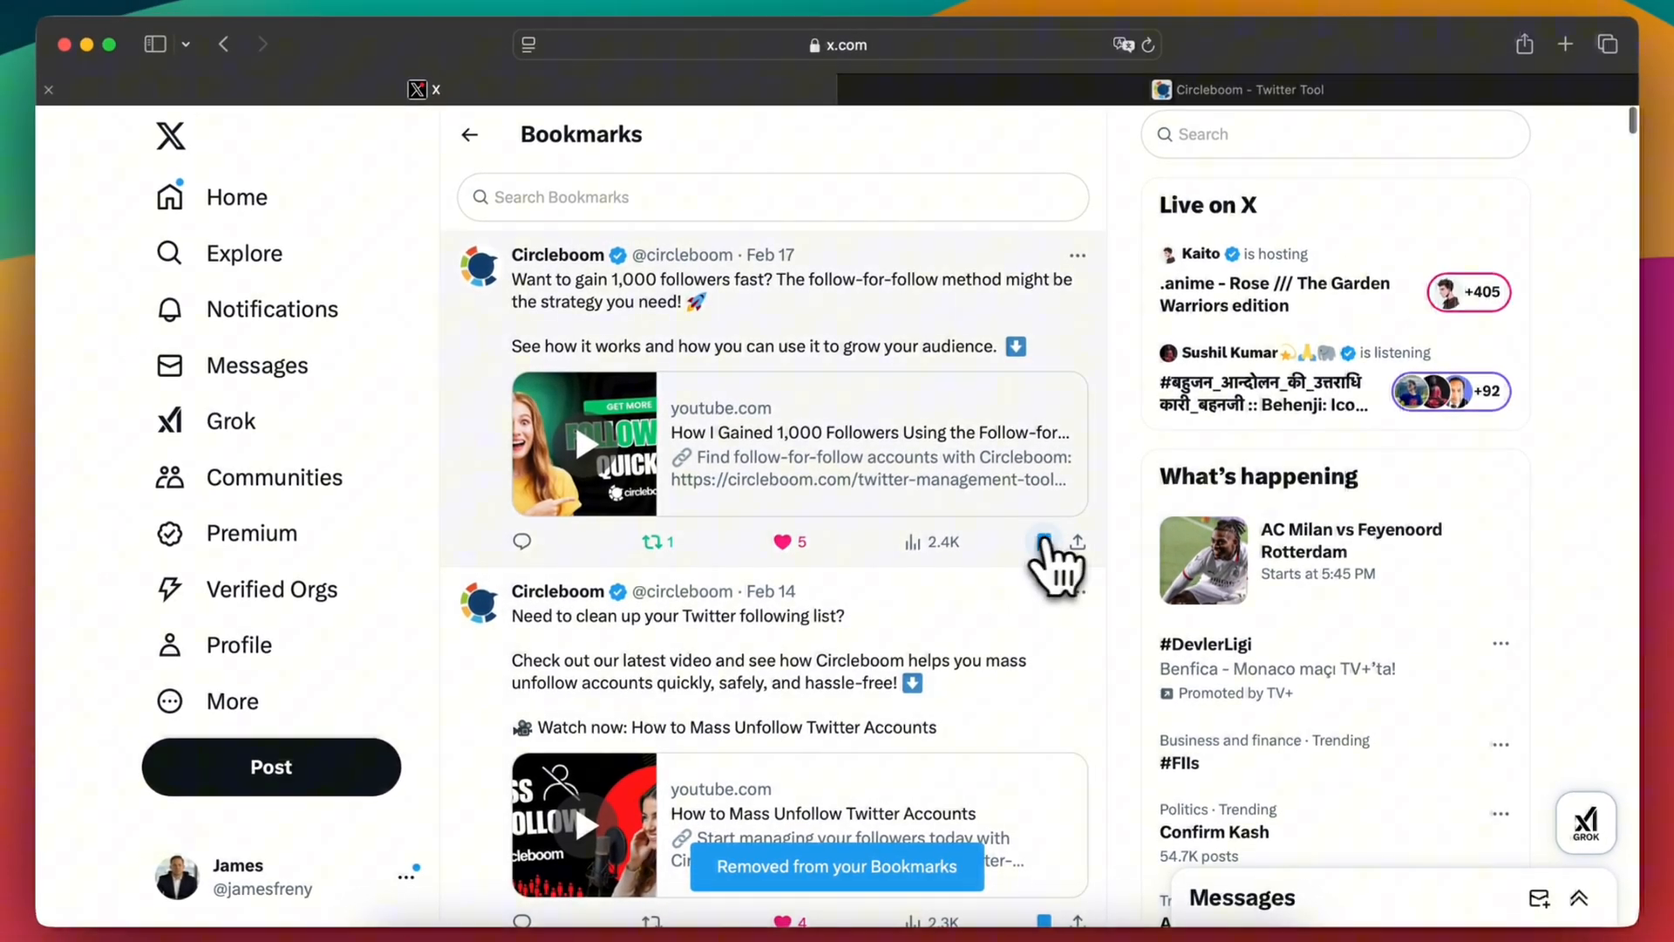
pyautogui.click(1045, 542)
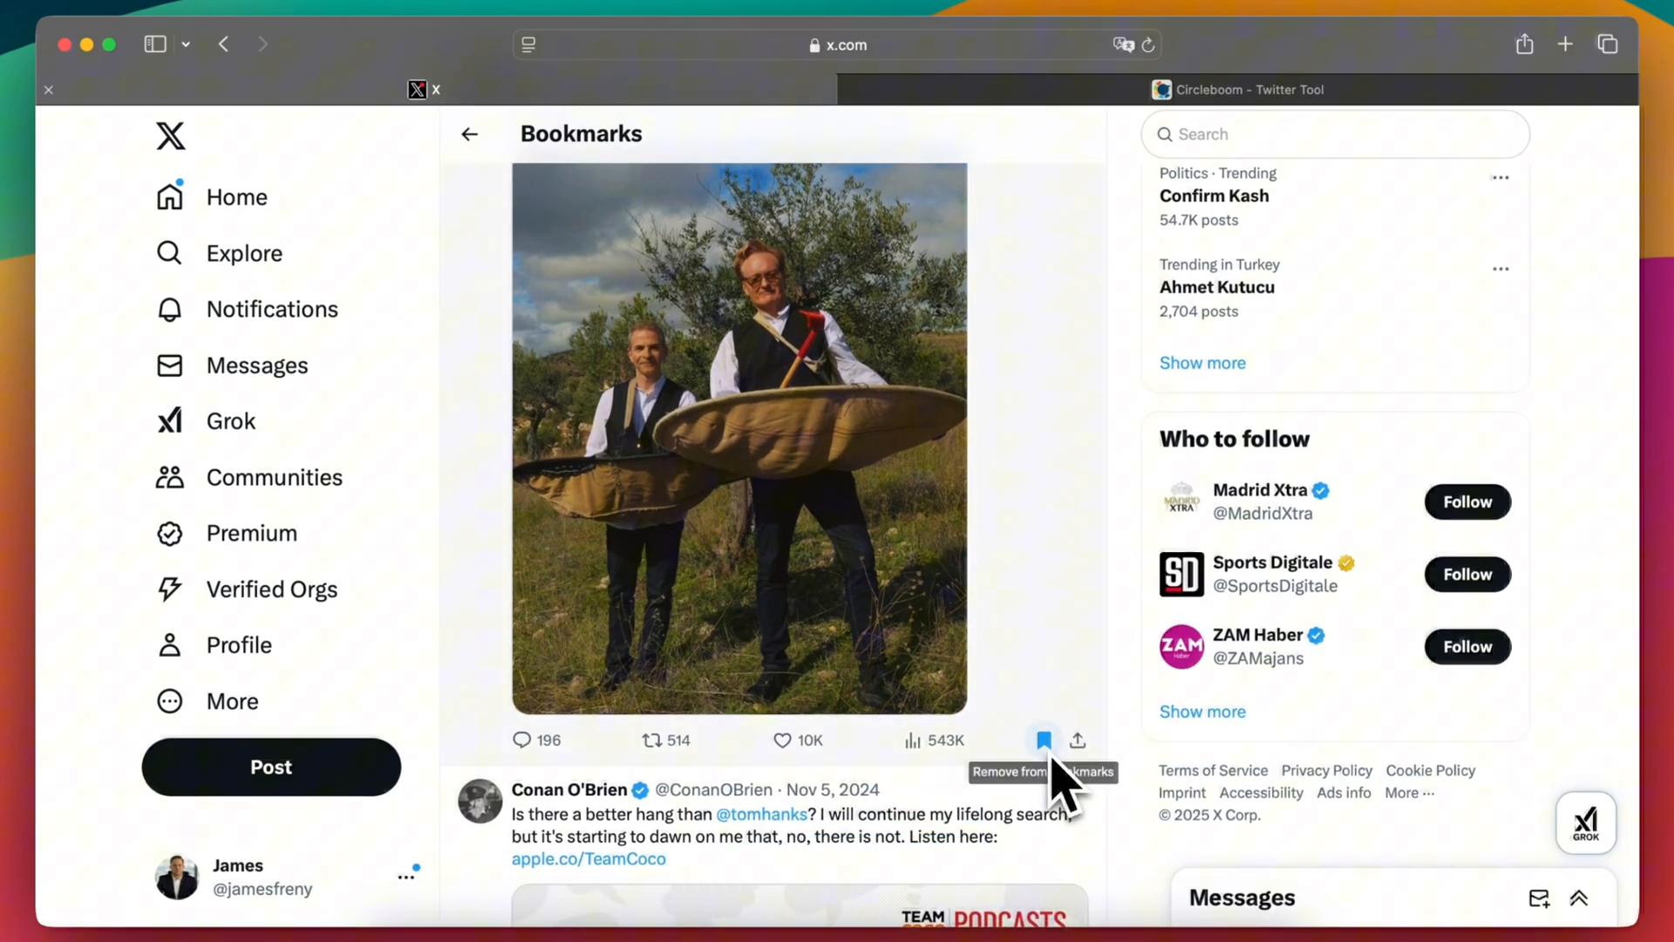
pyautogui.click(1247, 90)
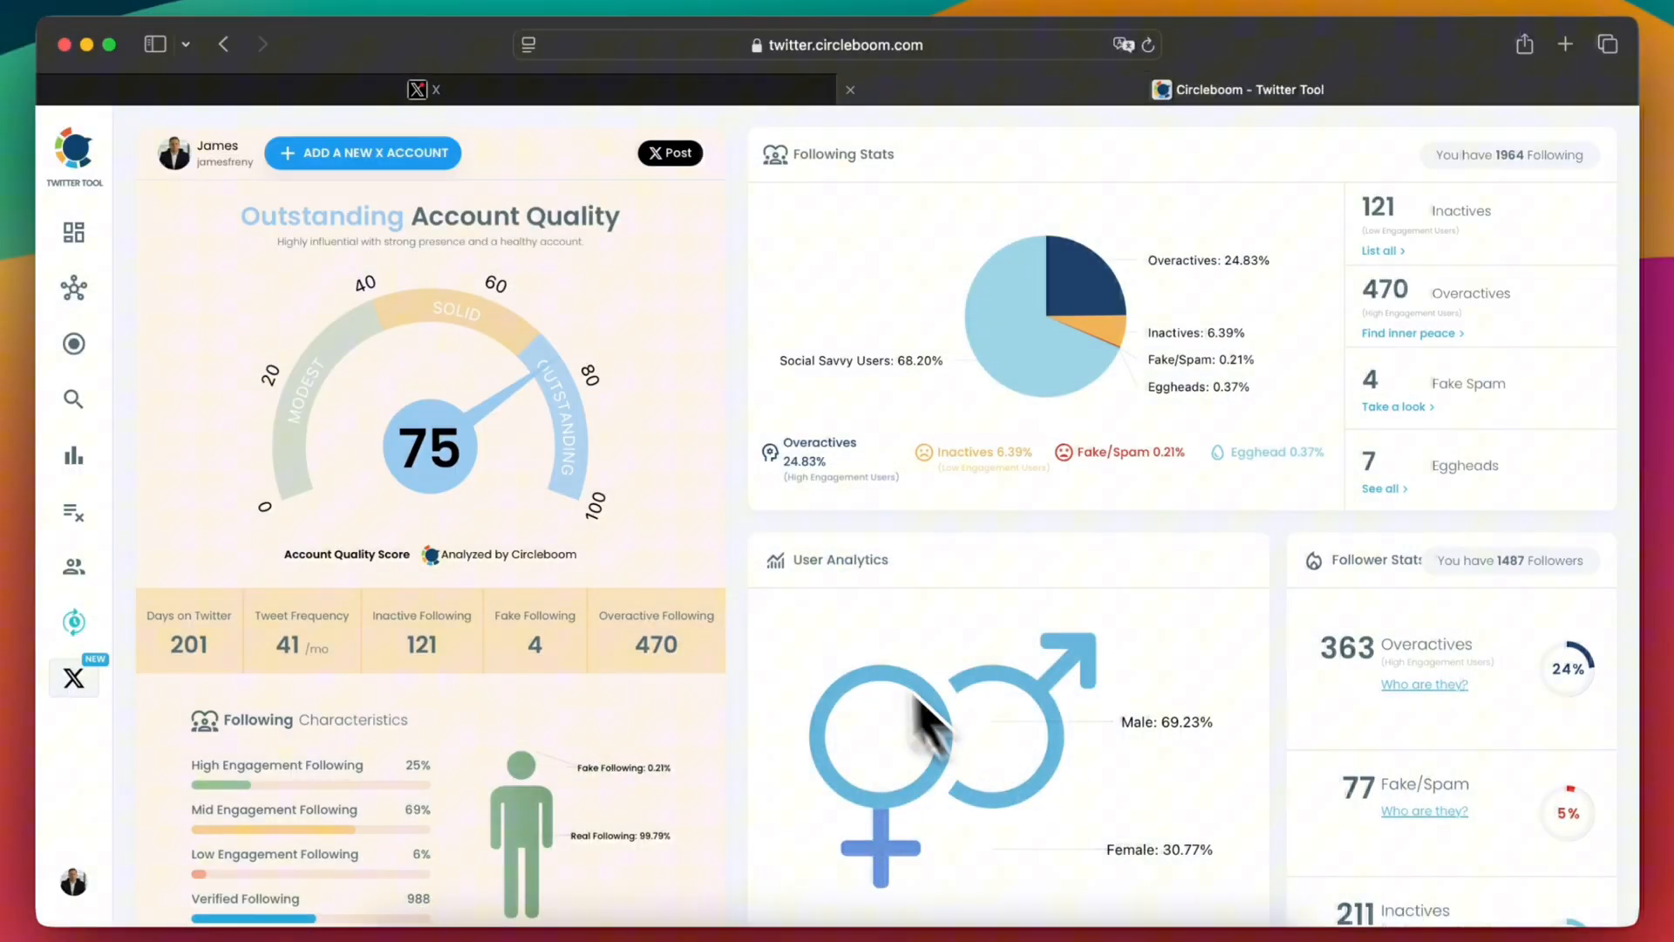
pyautogui.moveTo(241, 523)
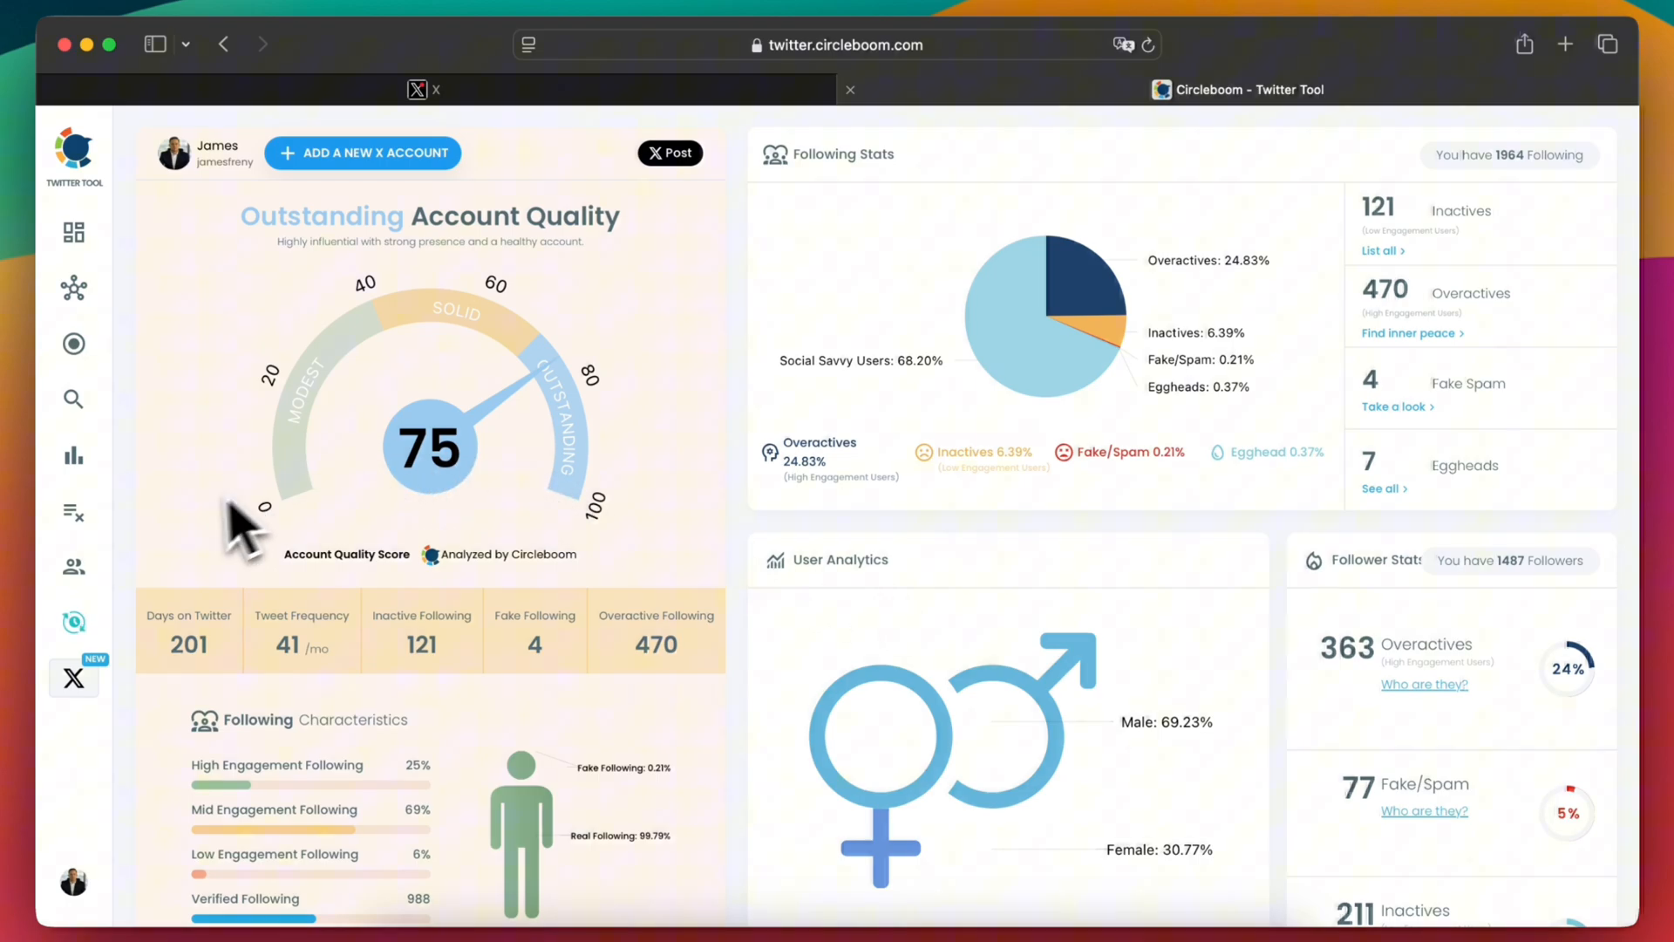
# - Go to Delete Bookmarks from the sidebar's deletion tools to list all 79 bookmarks
pyautogui.click(72, 514)
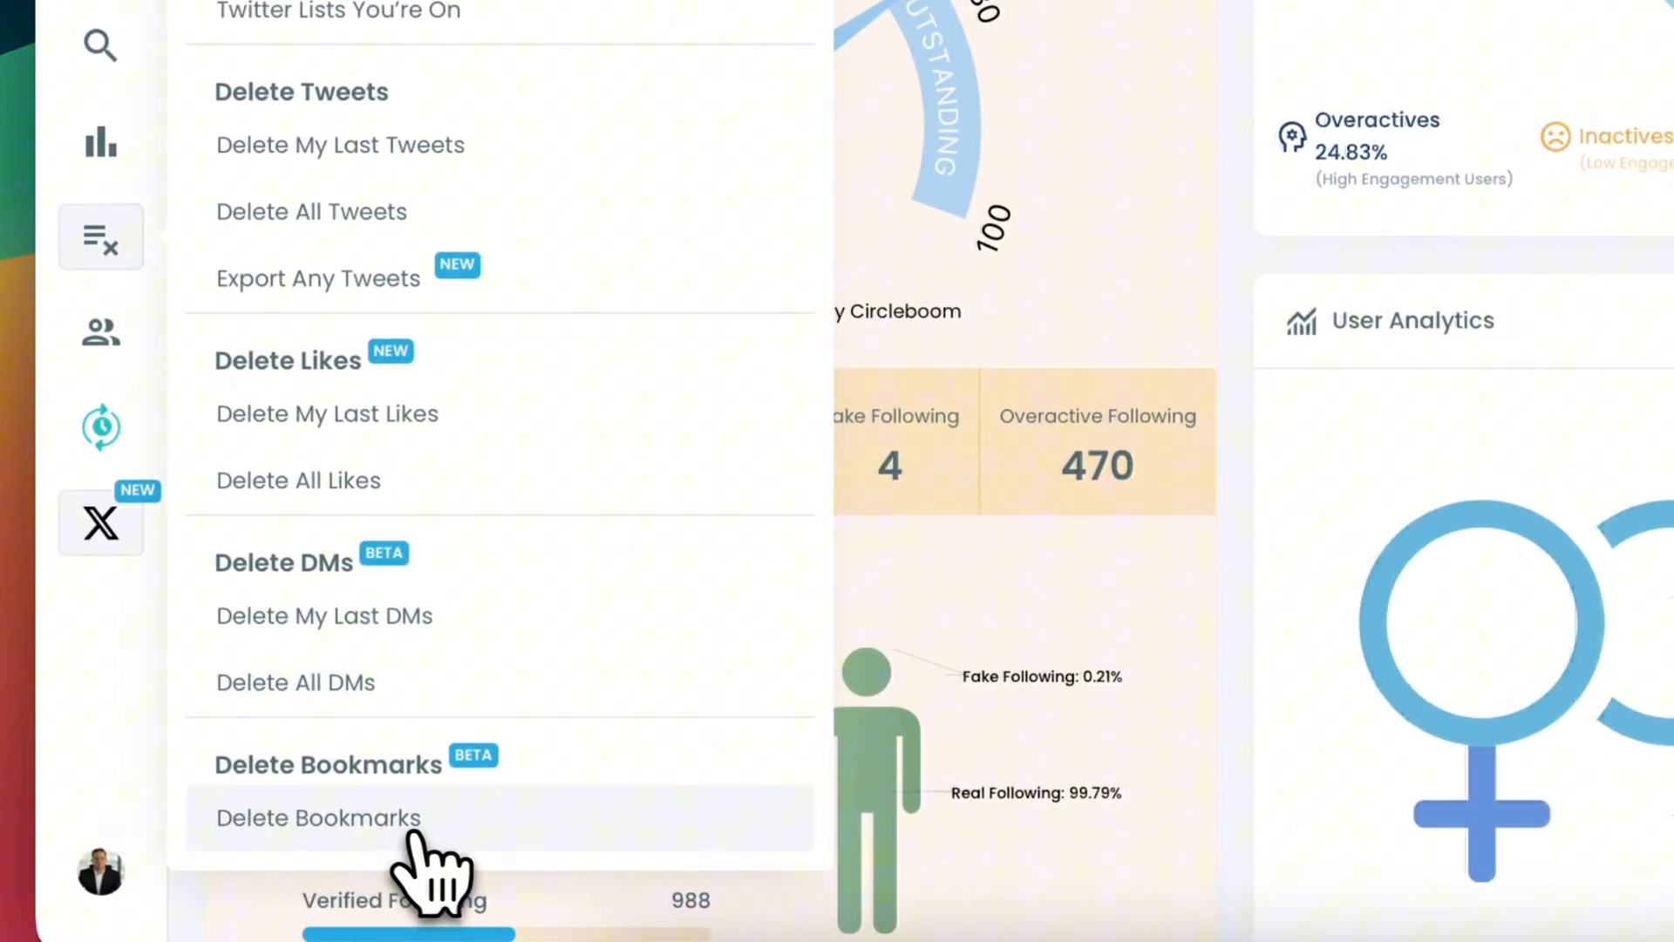
pyautogui.click(317, 817)
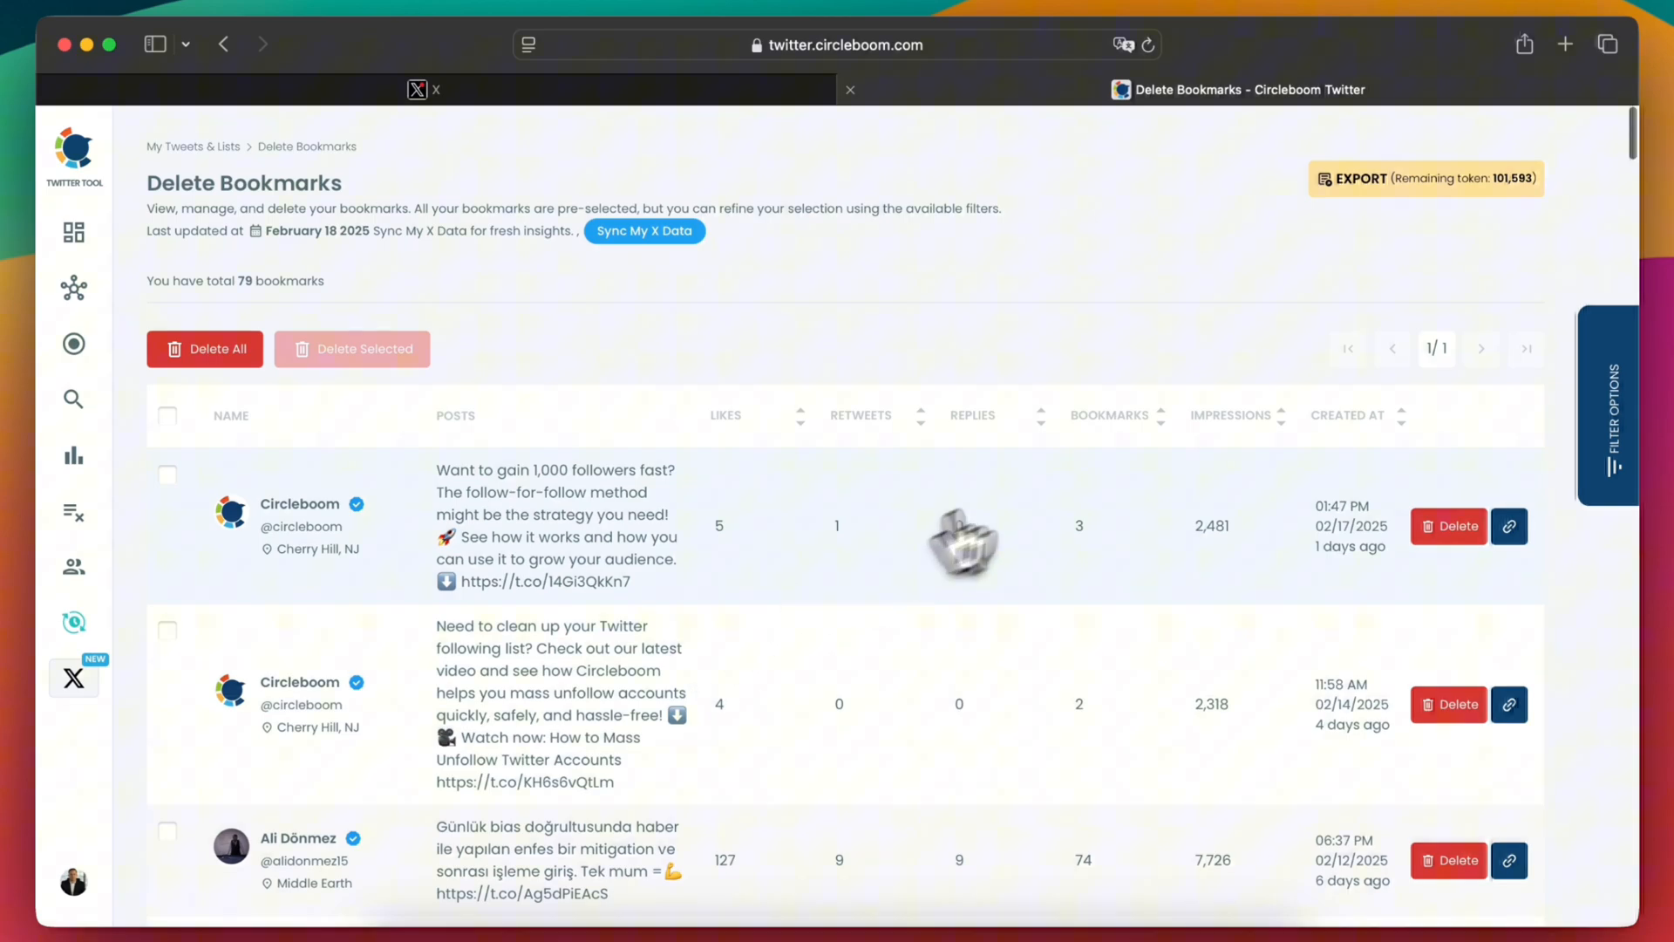
# - Open Filter Options and scroll through the post type, count, date and keyword filters
pyautogui.click(1607, 406)
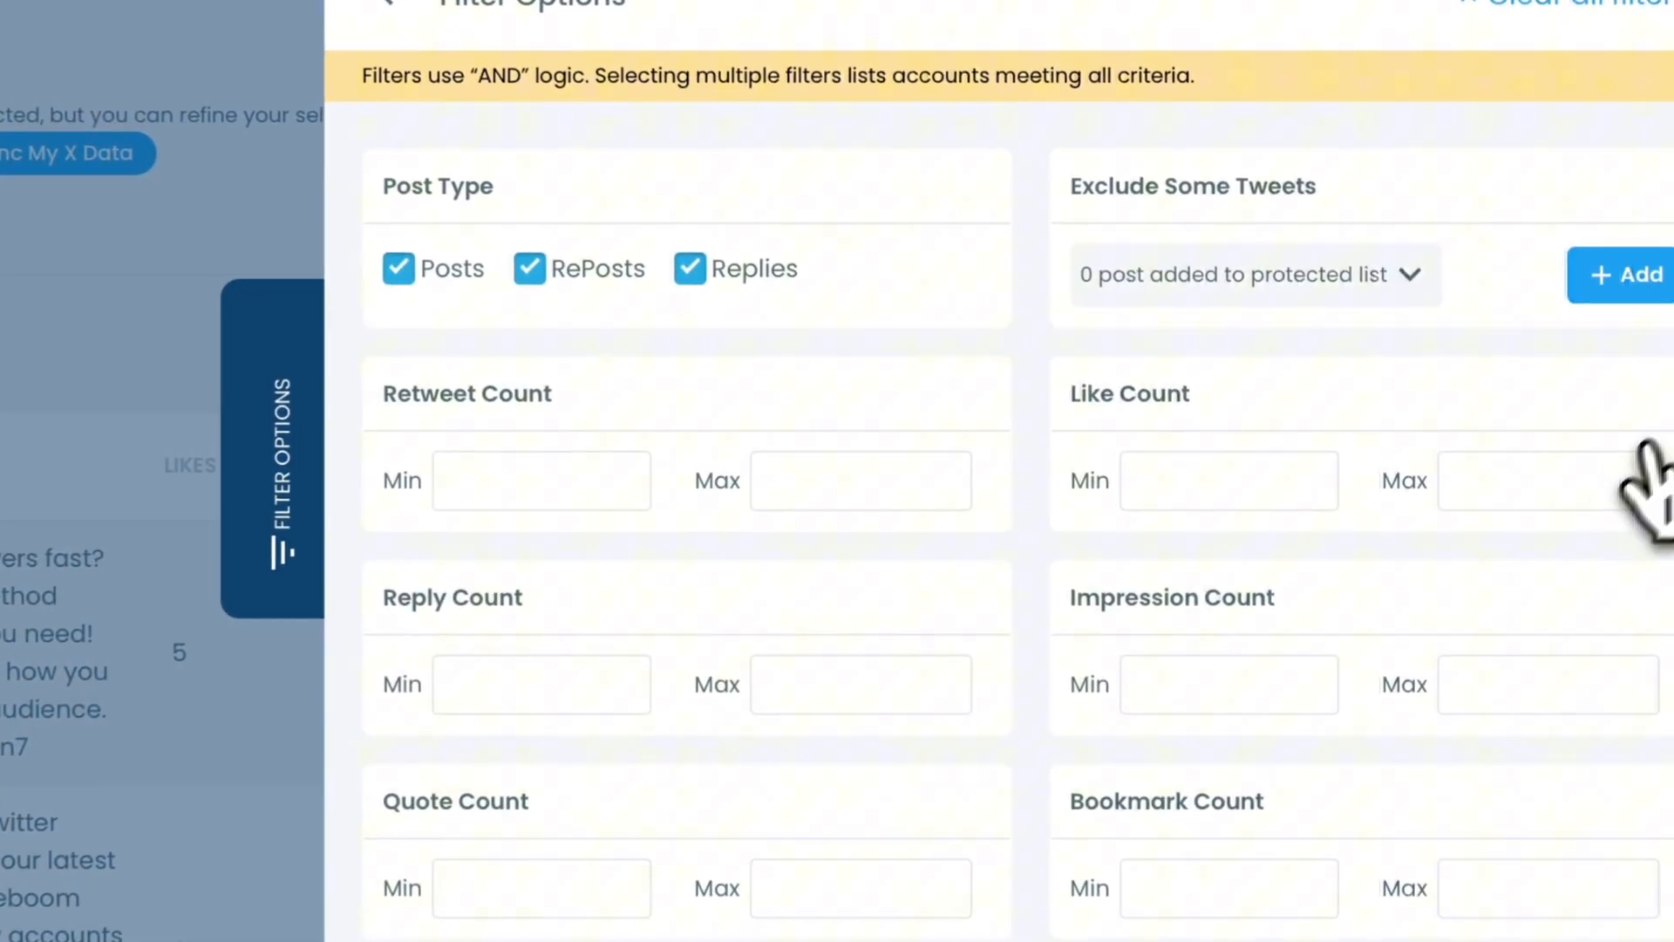
pyautogui.scroll(-3)
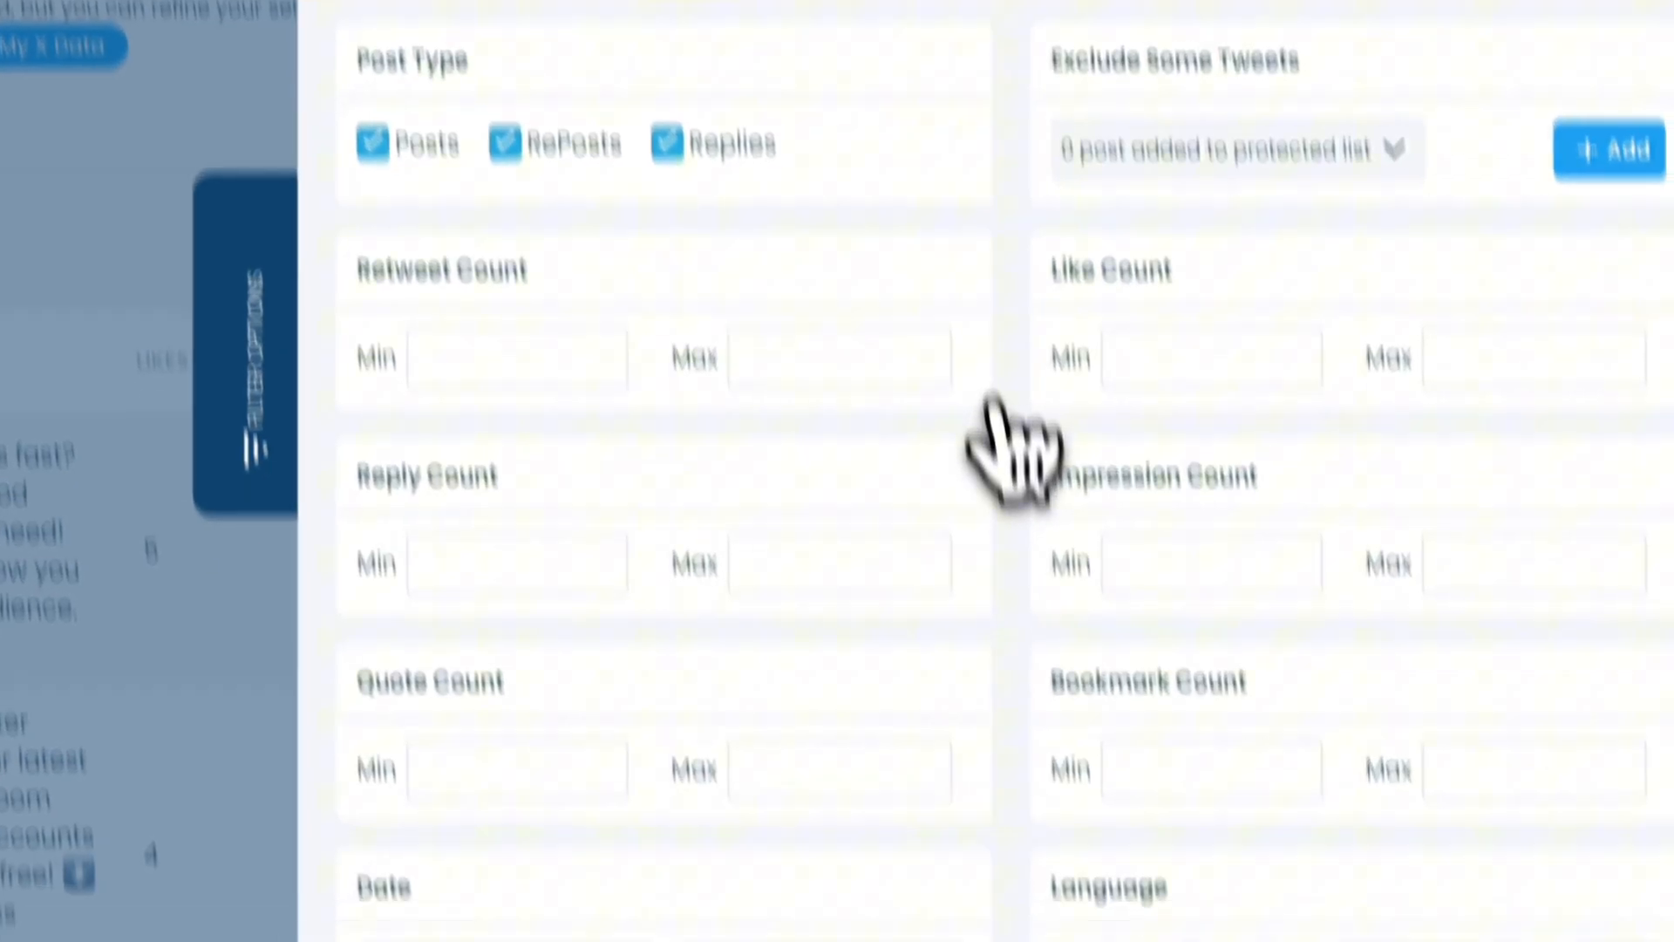
pyautogui.scroll(-3)
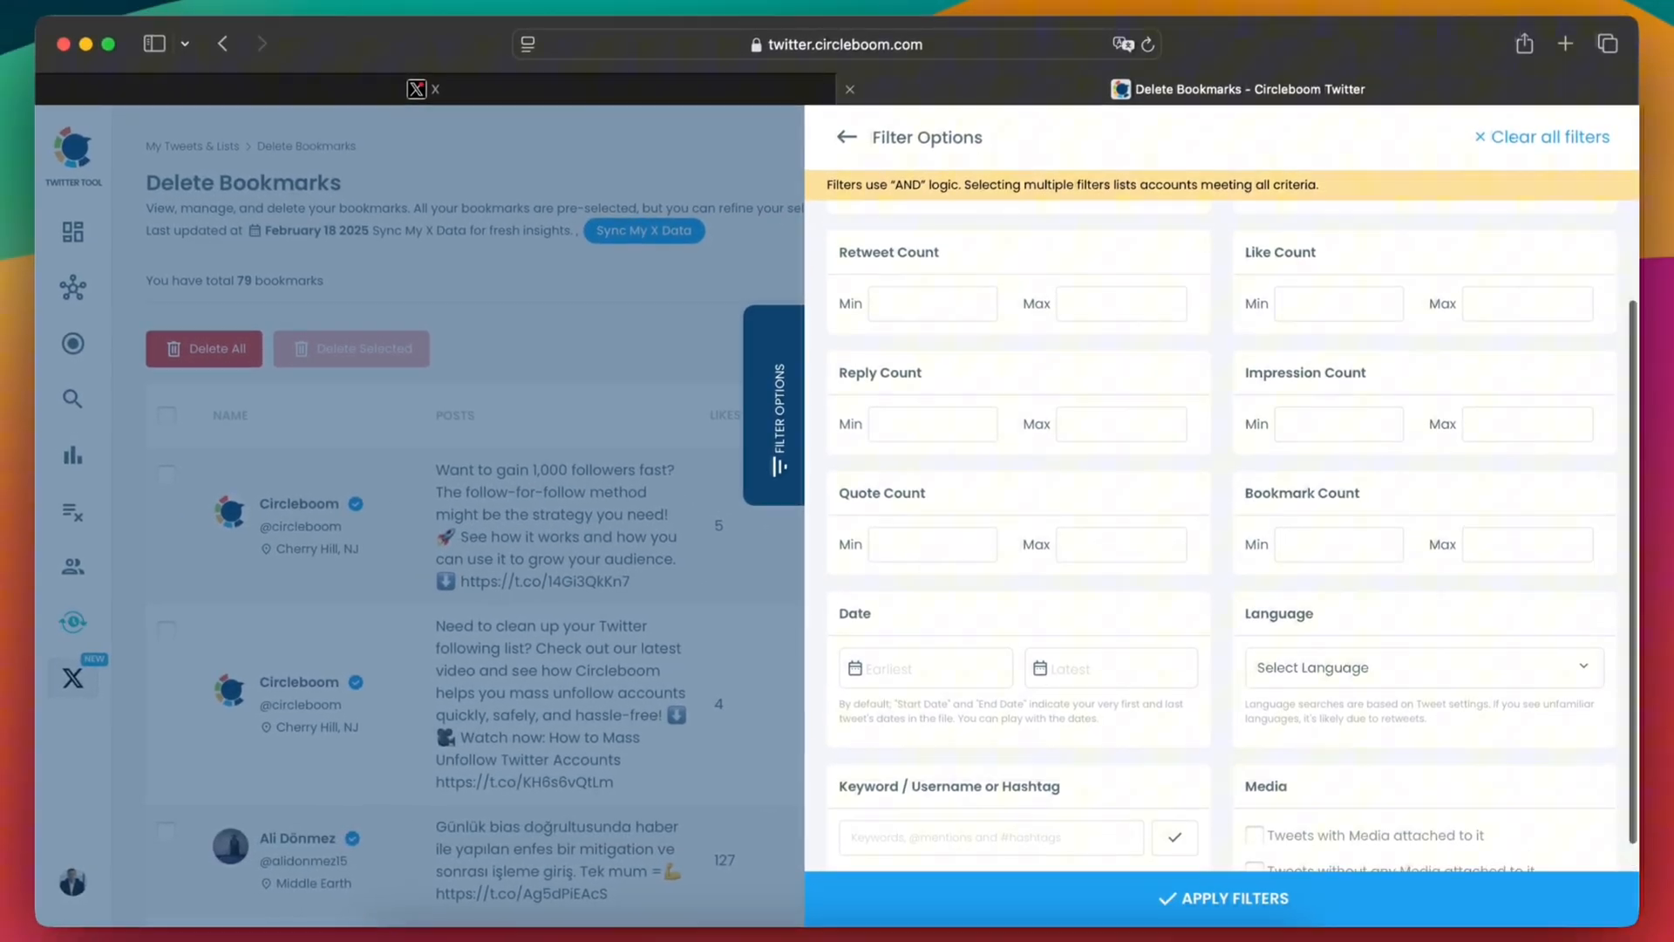
pyautogui.scroll(3)
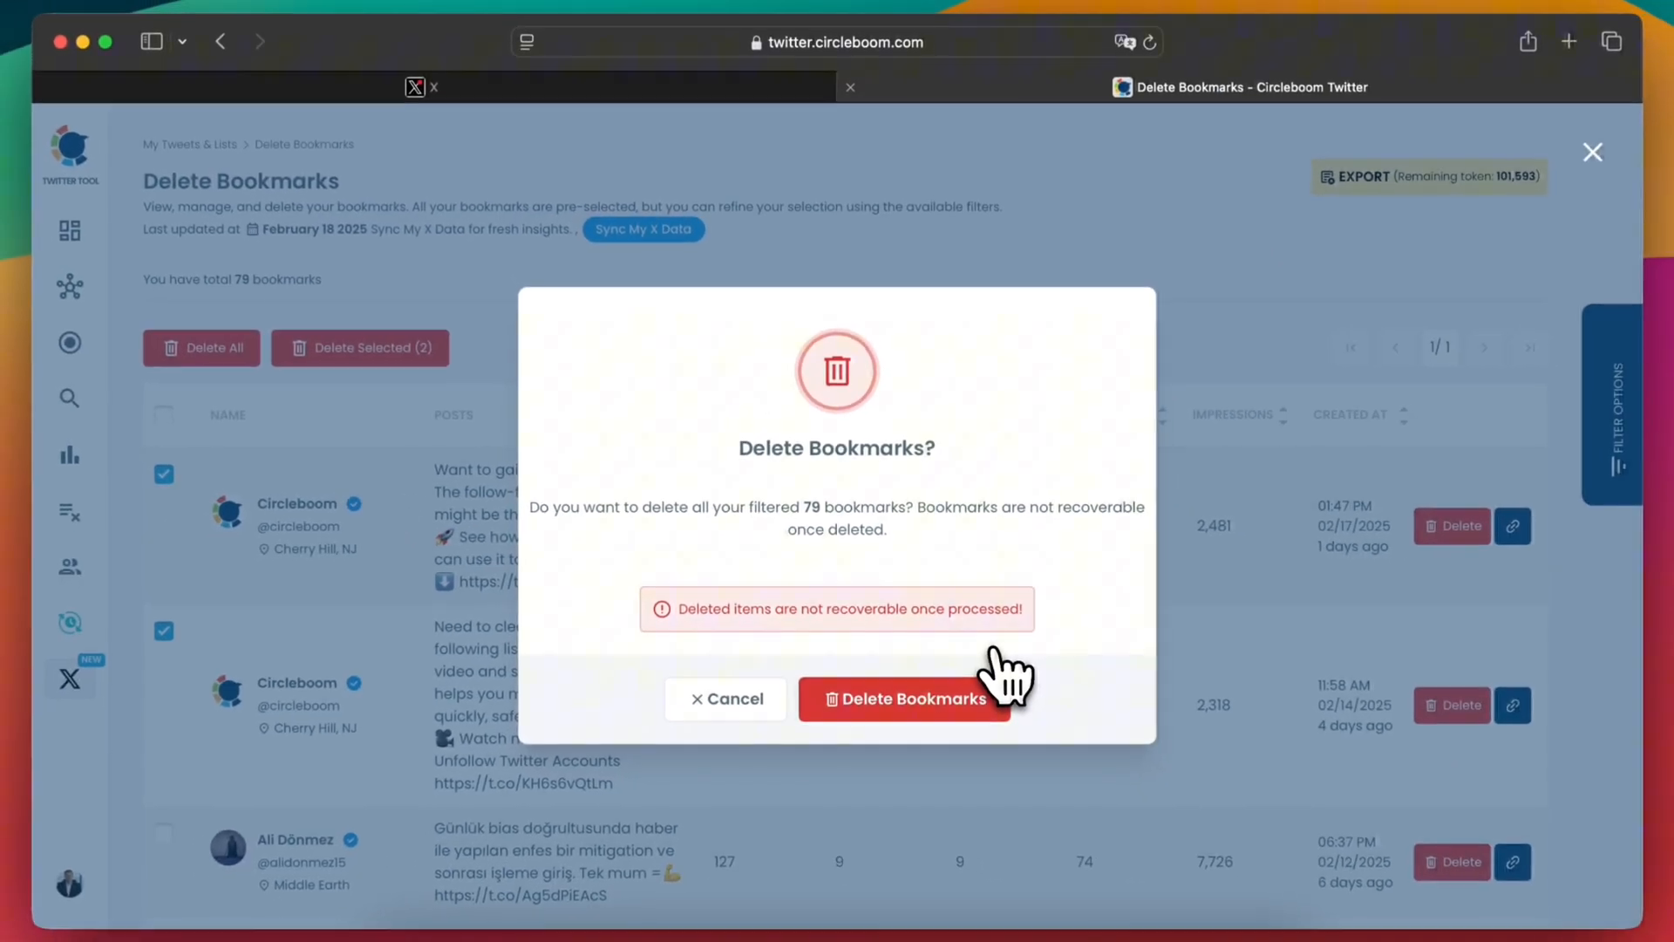
pyautogui.moveTo(934, 667)
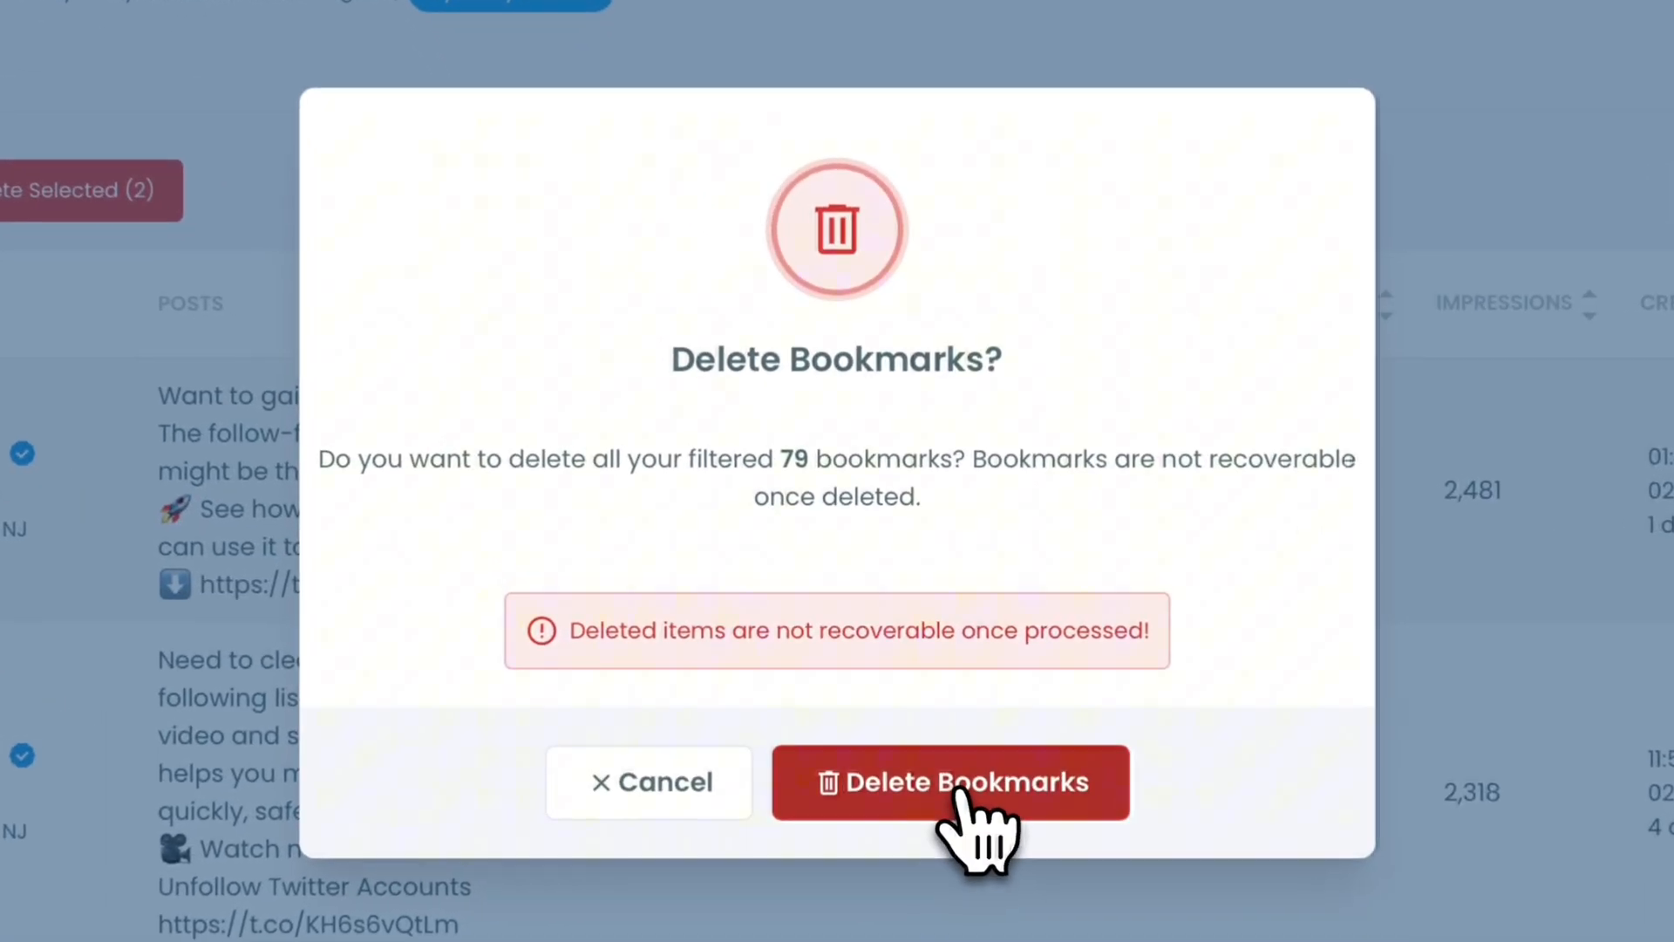
# - Confirm Delete Bookmarks to wipe all 79 saved bookmarks
pyautogui.click(948, 781)
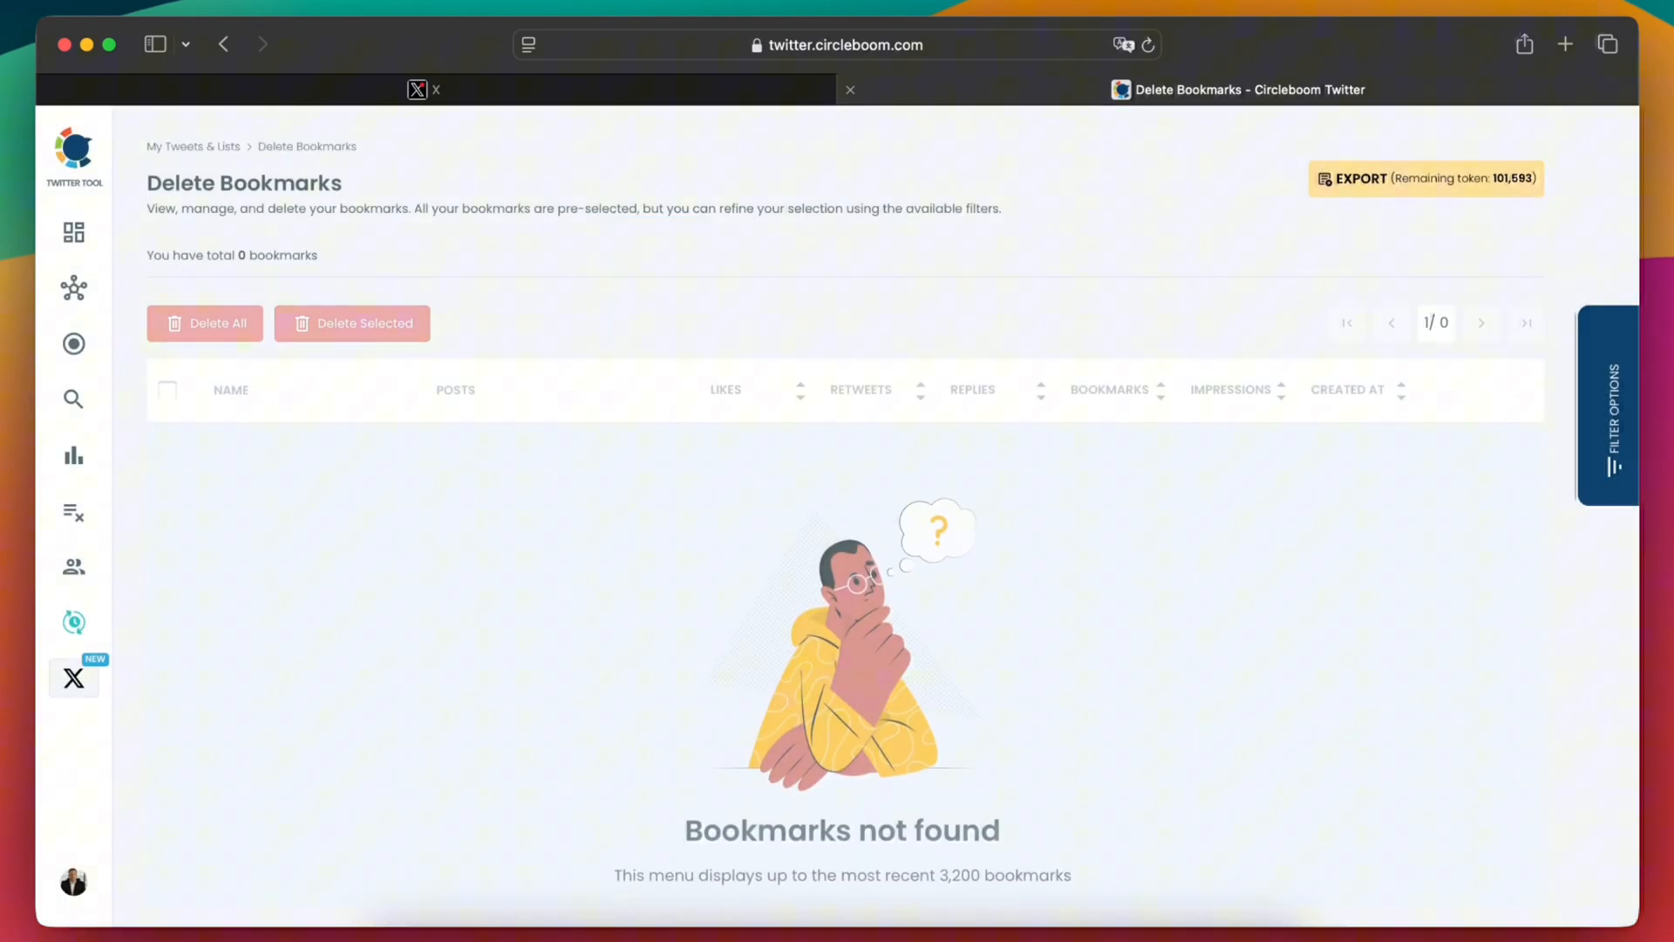
pyautogui.scroll(-3)
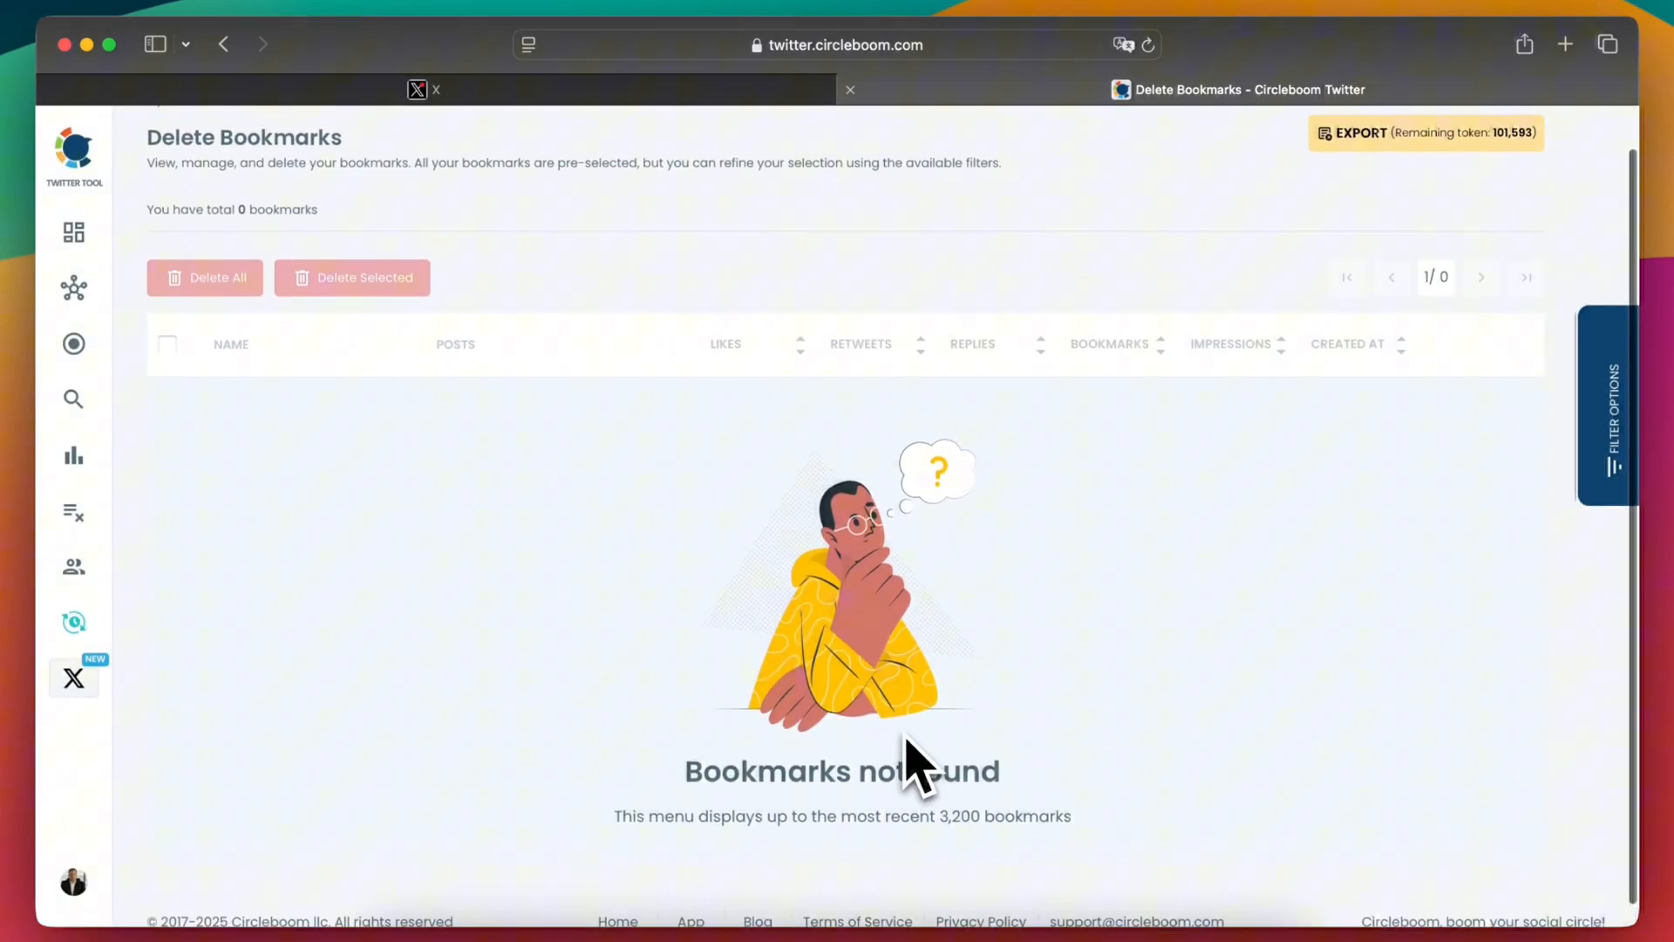
pyautogui.scroll(3)
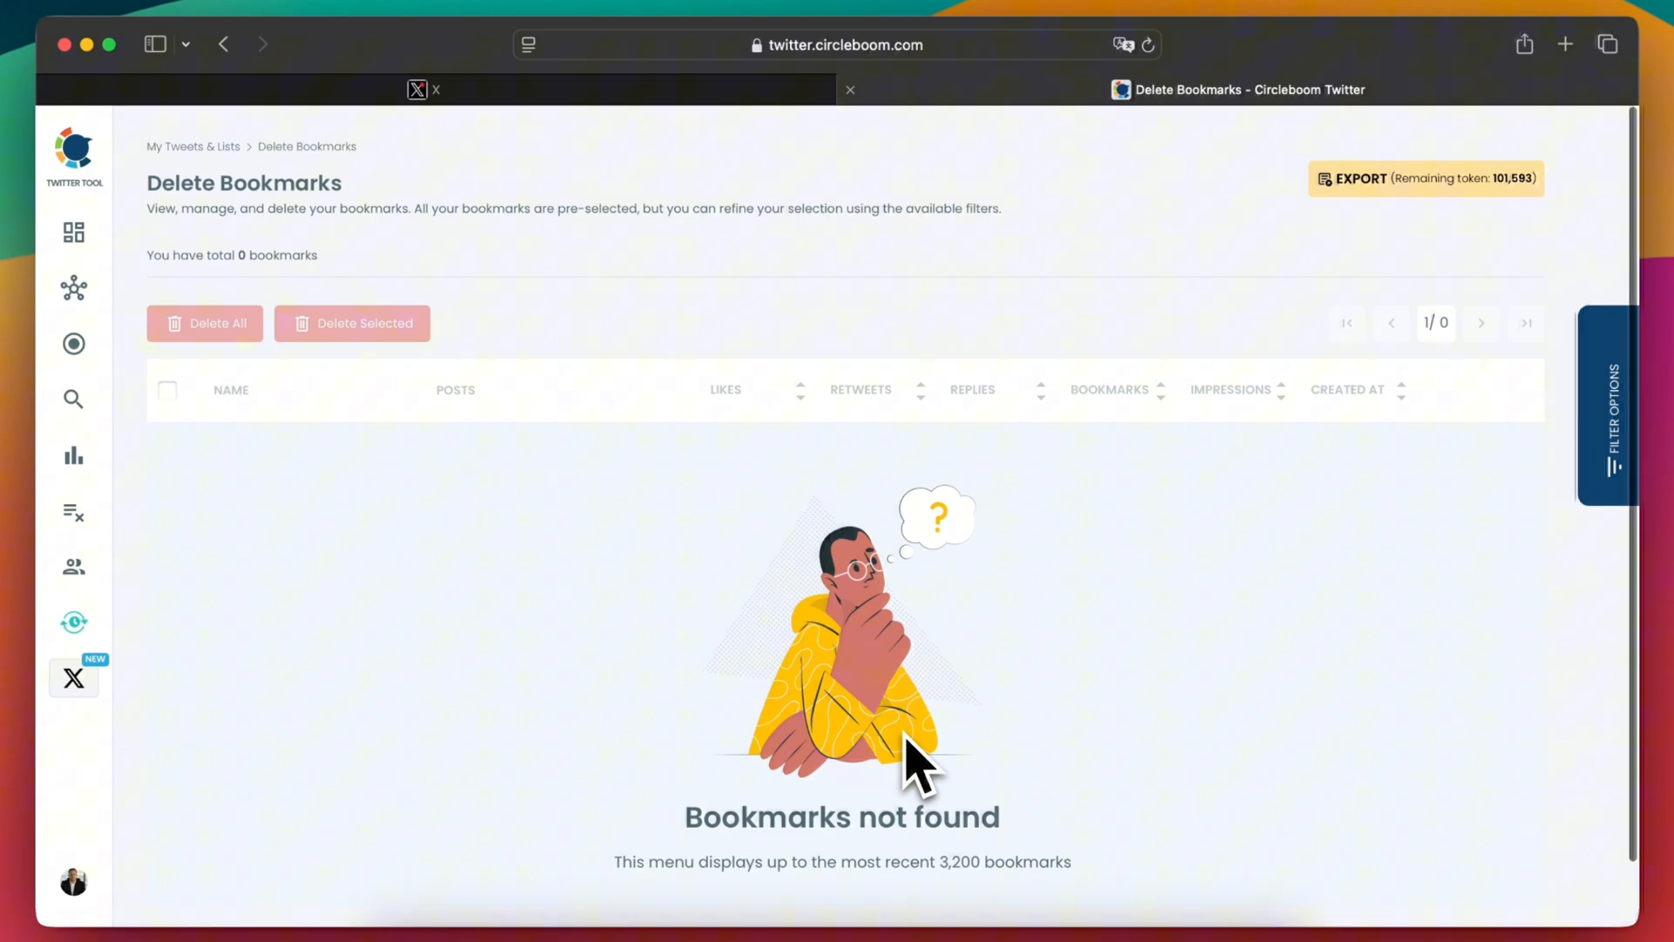